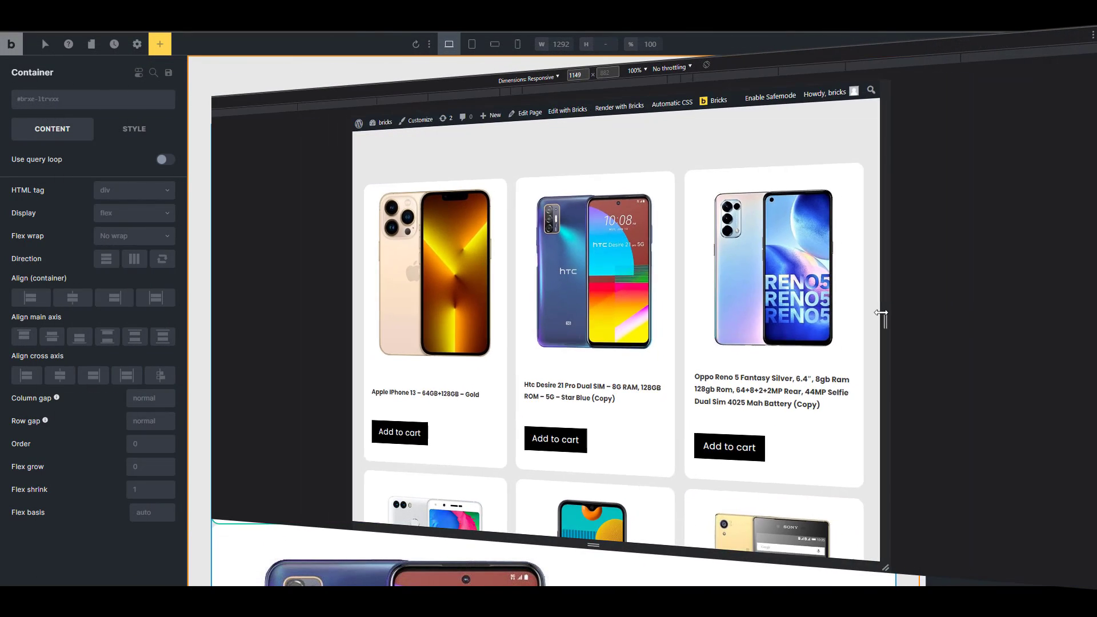
# Step: Narrow the live page preview to check how the finished product grid responds
pyautogui.moveTo(883, 315); pyautogui.dragTo(748, 322)
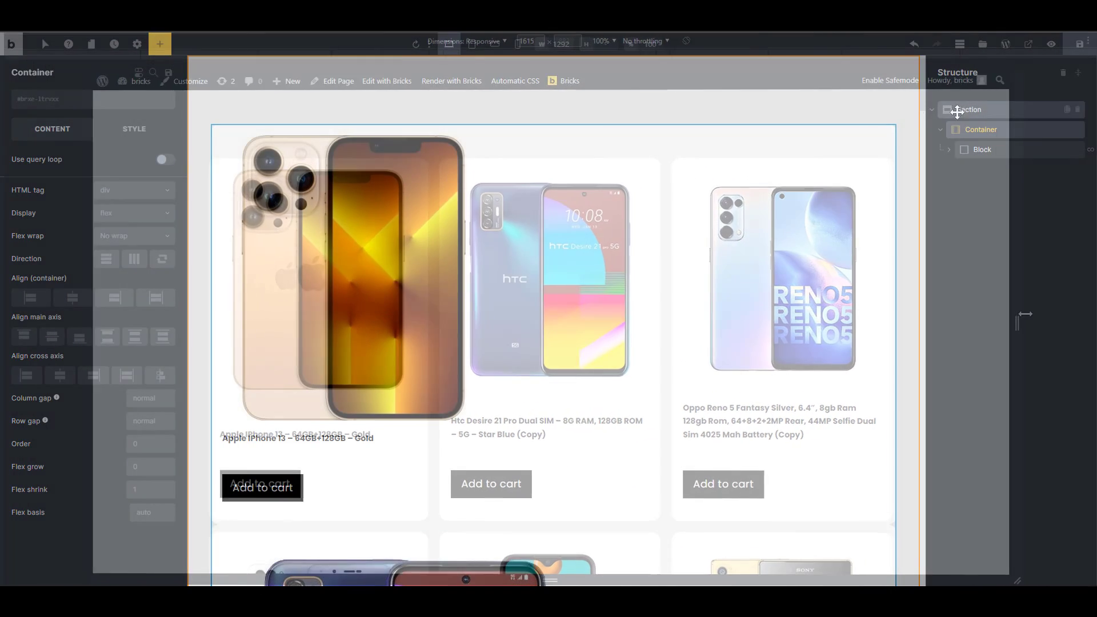
pyautogui.click(982, 149)
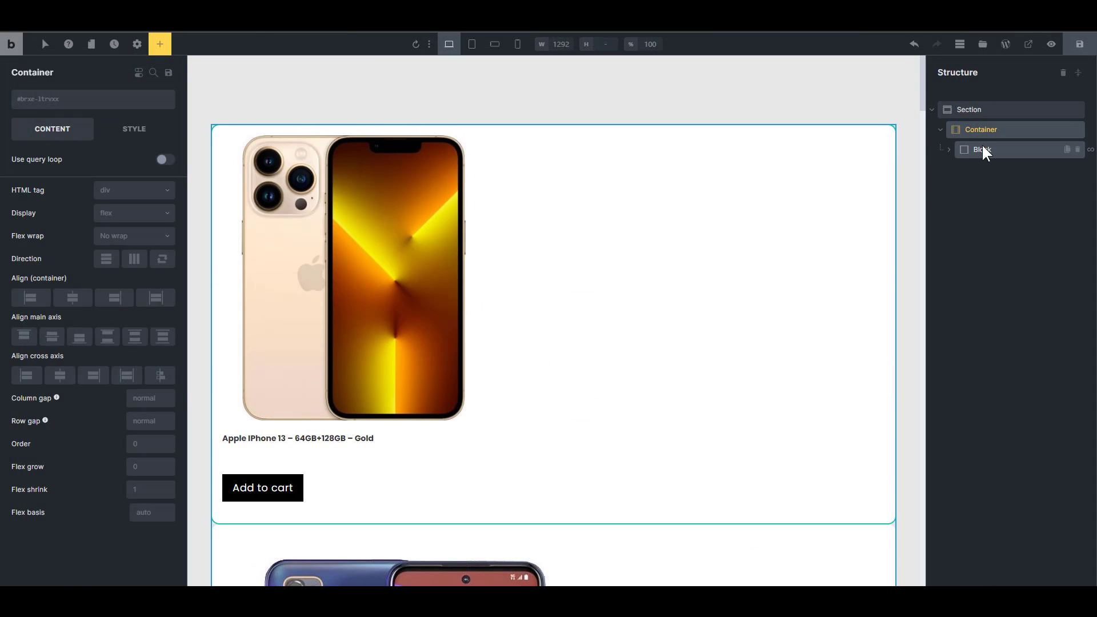
pyautogui.click(981, 129)
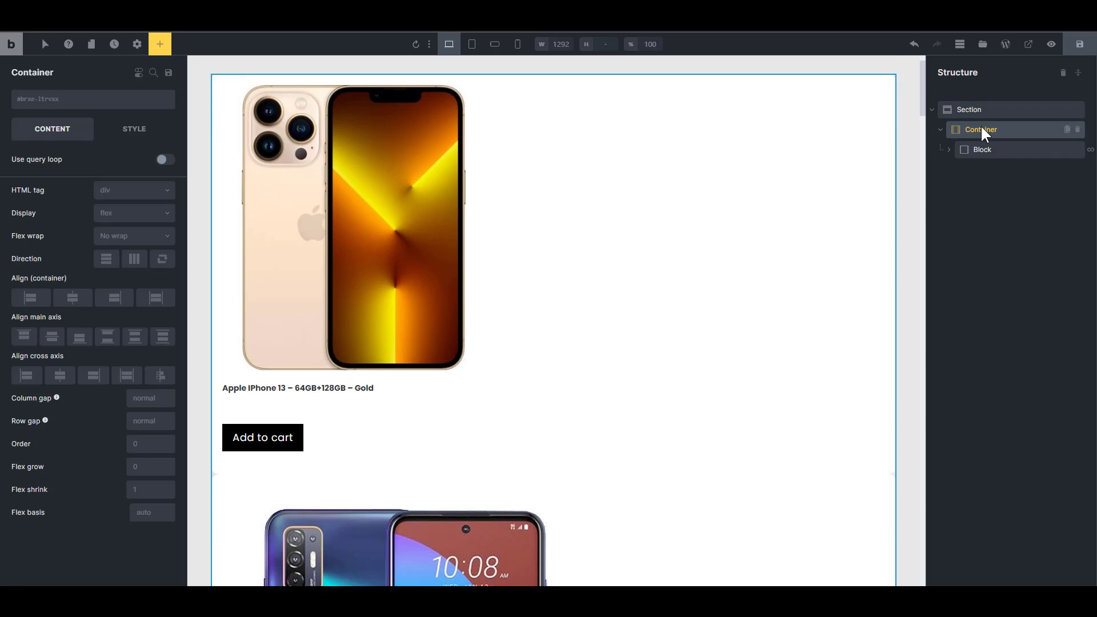
pyautogui.click(982, 149)
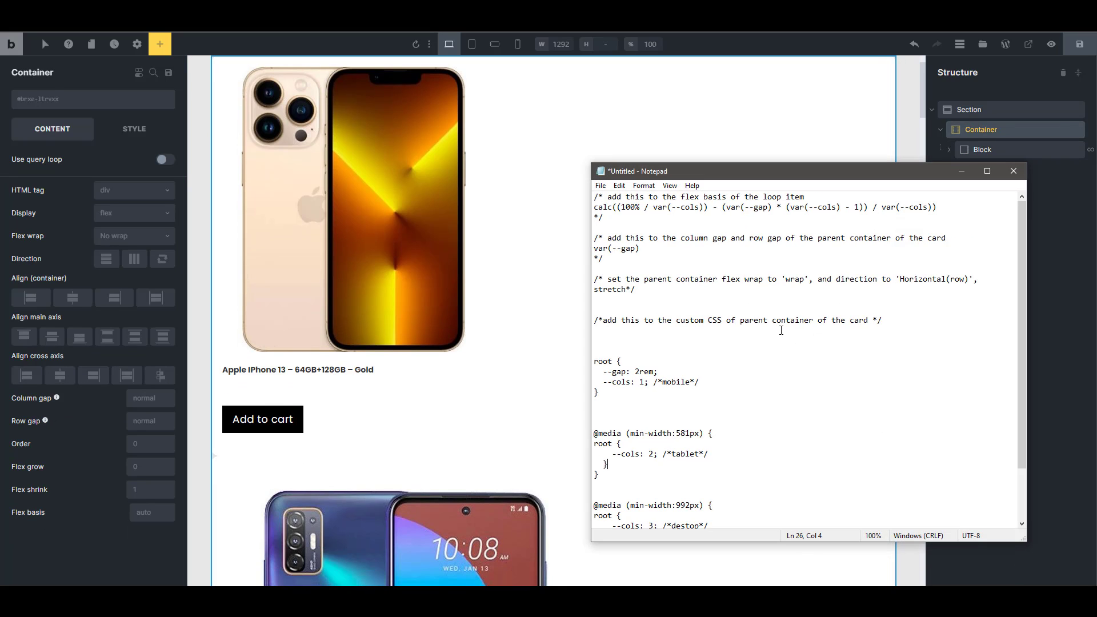
pyautogui.moveTo(914, 244)
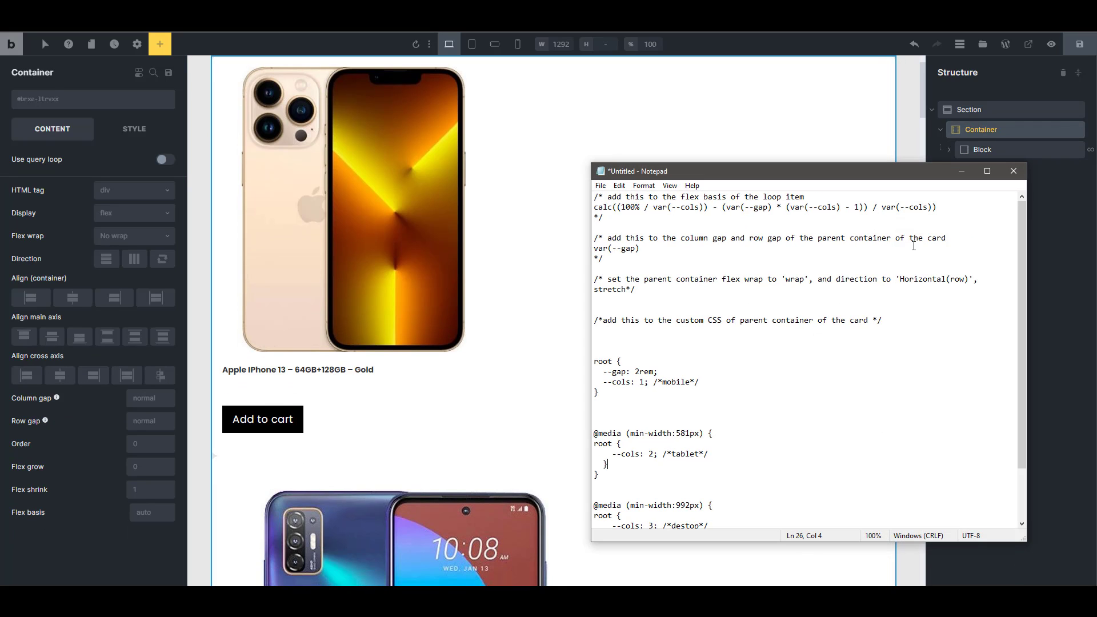
# Step: Pick up the calc() flex-basis formula from the notes for the looped product block
pyautogui.doubleClick(769, 197)
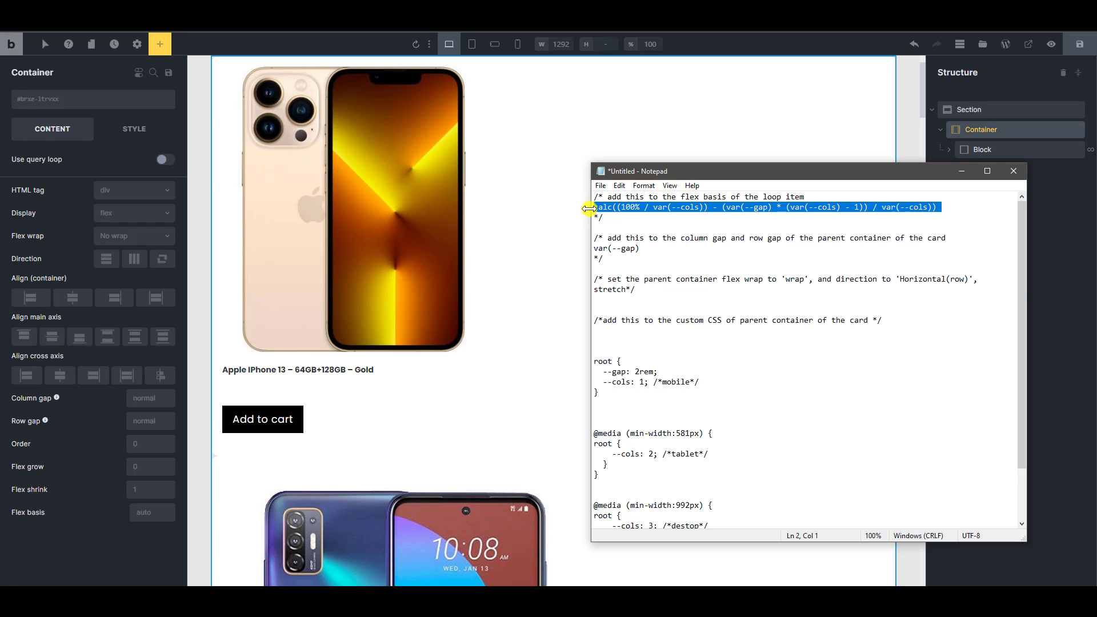
pyautogui.click(981, 148)
pyautogui.write('loop item')
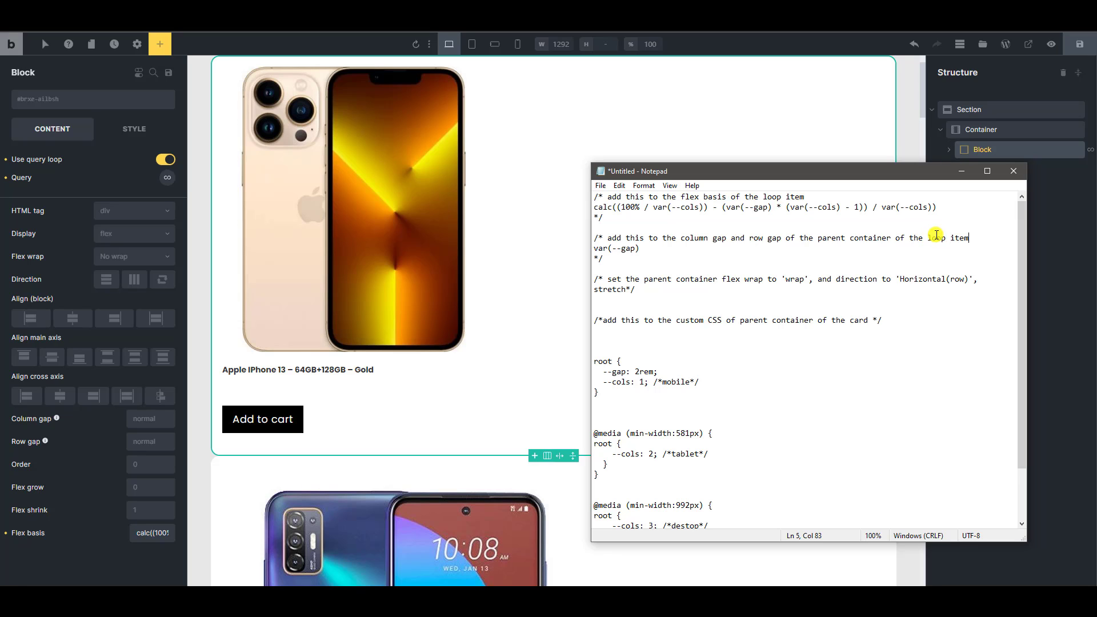
# Step: Set the card container's column gap and row gap to var(--gap) taken from the notes
pyautogui.doubleClick(616, 248)
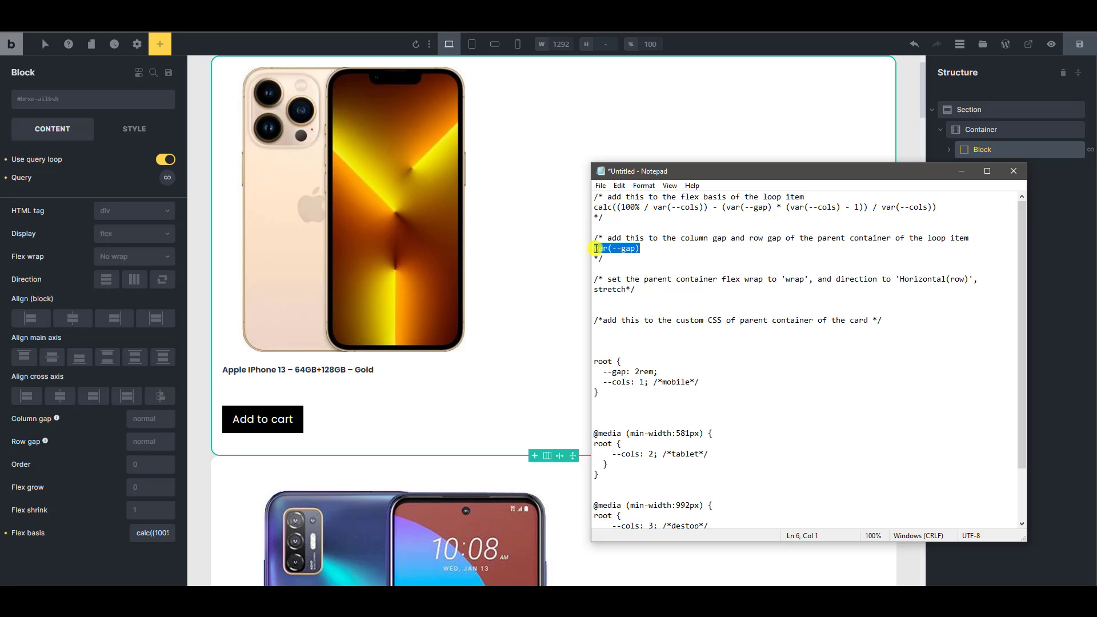
pyautogui.click(980, 129)
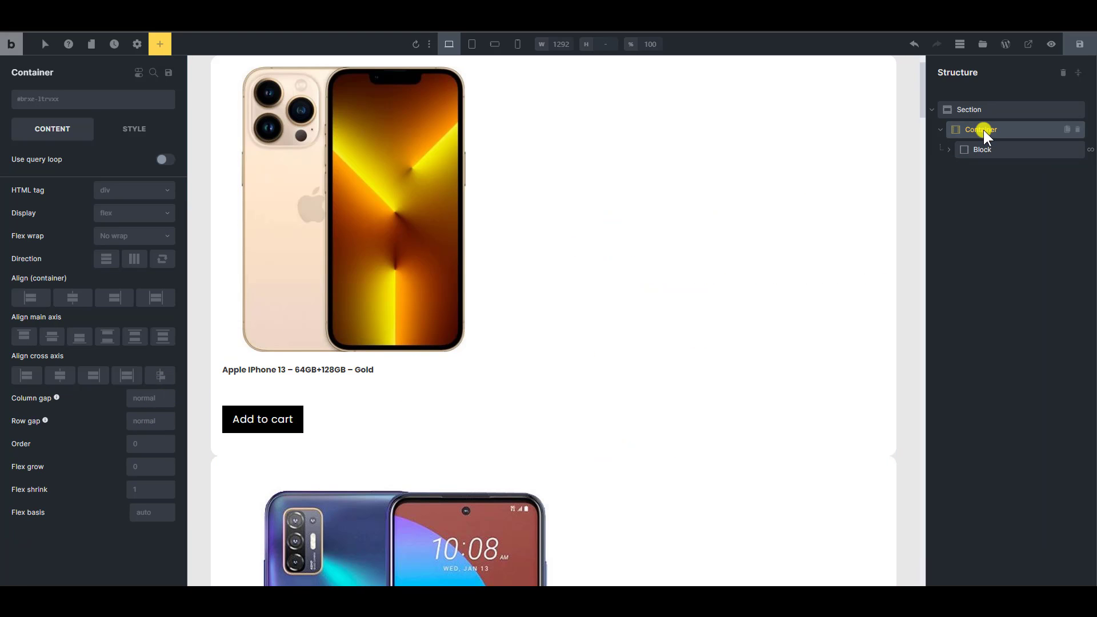
pyautogui.click(150, 398)
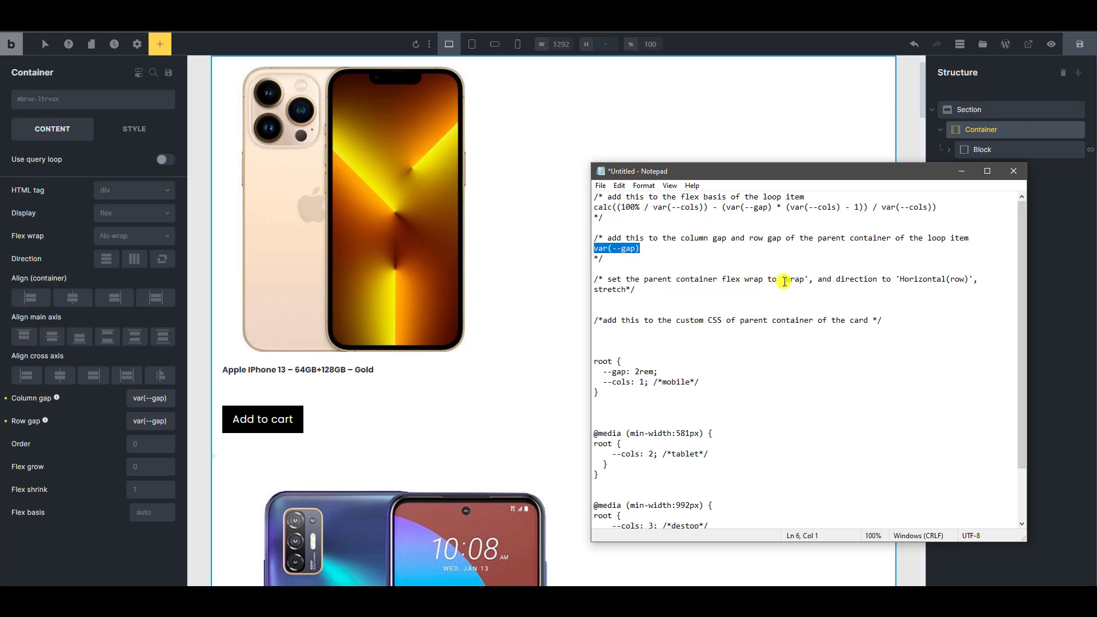
pyautogui.moveTo(944, 278)
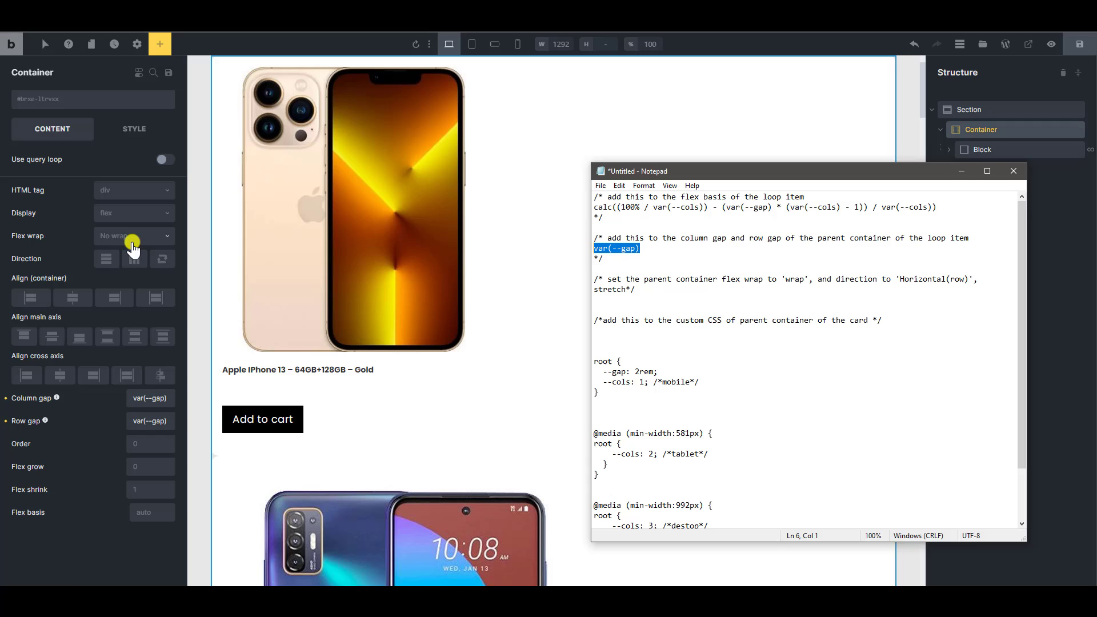
# Step: Set the card container's flex wrap to Wrap so items flow onto new lines
pyautogui.click(132, 236)
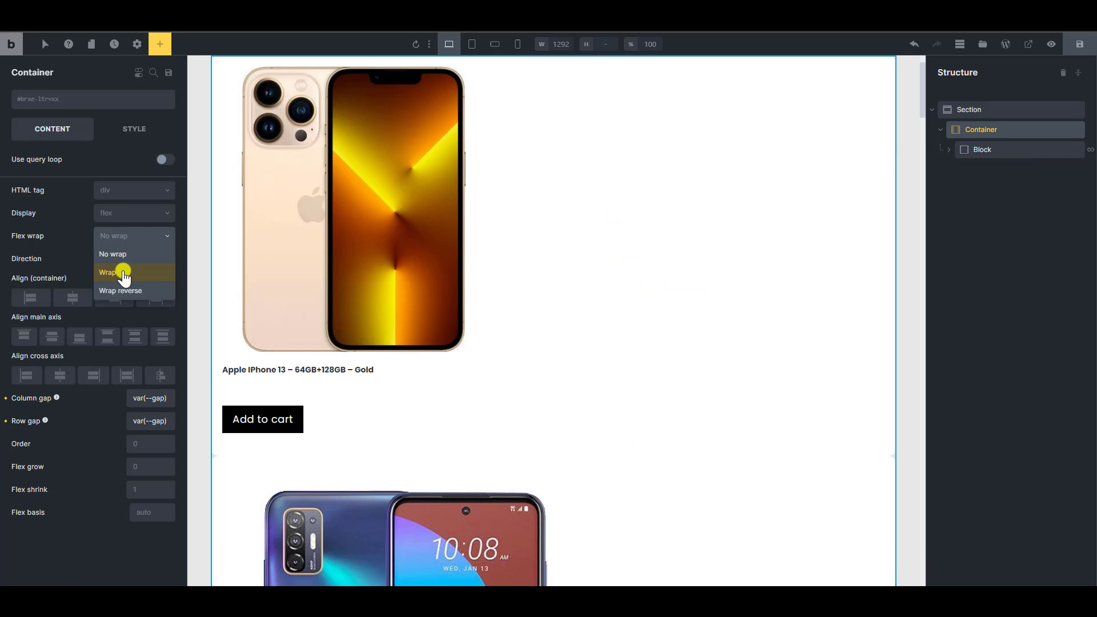
pyautogui.click(109, 272)
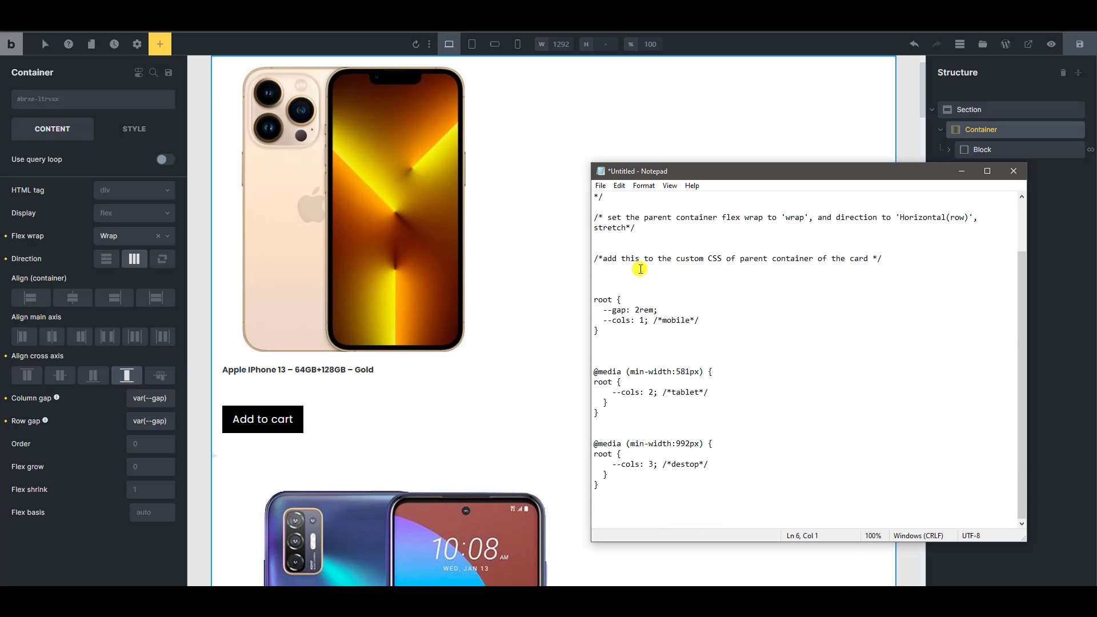
pyautogui.moveTo(695, 254)
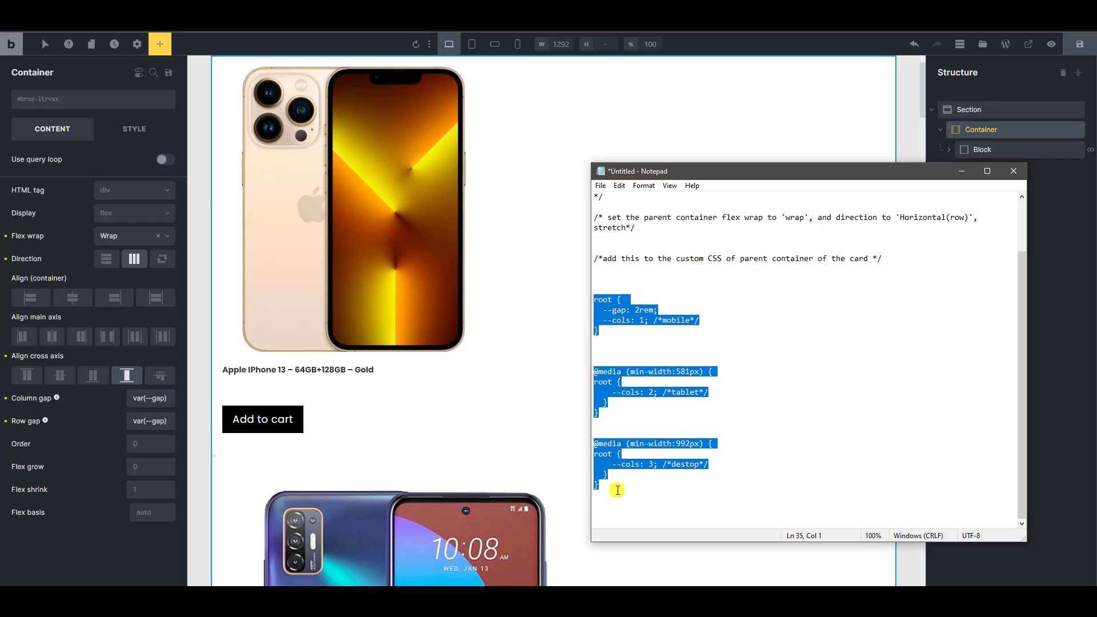
# Step: Put the gap and responsive column-count variables into the container's Custom CSS, yielding three cards per row
pyautogui.click(133, 129)
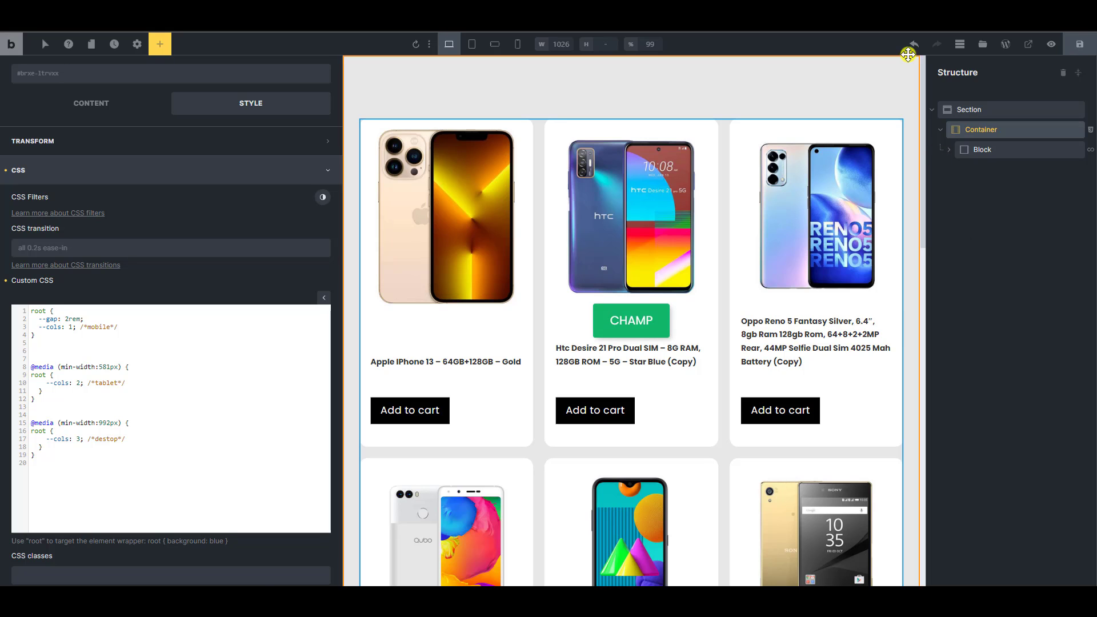
pyautogui.click(911, 54)
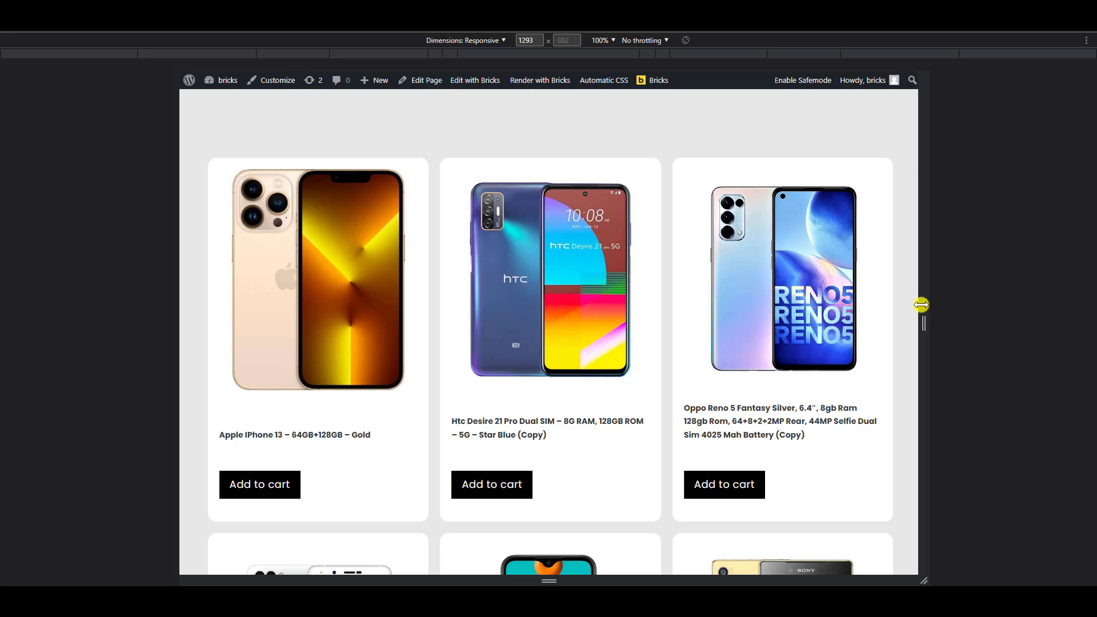
# Step: Narrow the preview to about 769px for two columns, then widen to about 1045px for three
pyautogui.moveTo(921, 304); pyautogui.dragTo(768, 323)
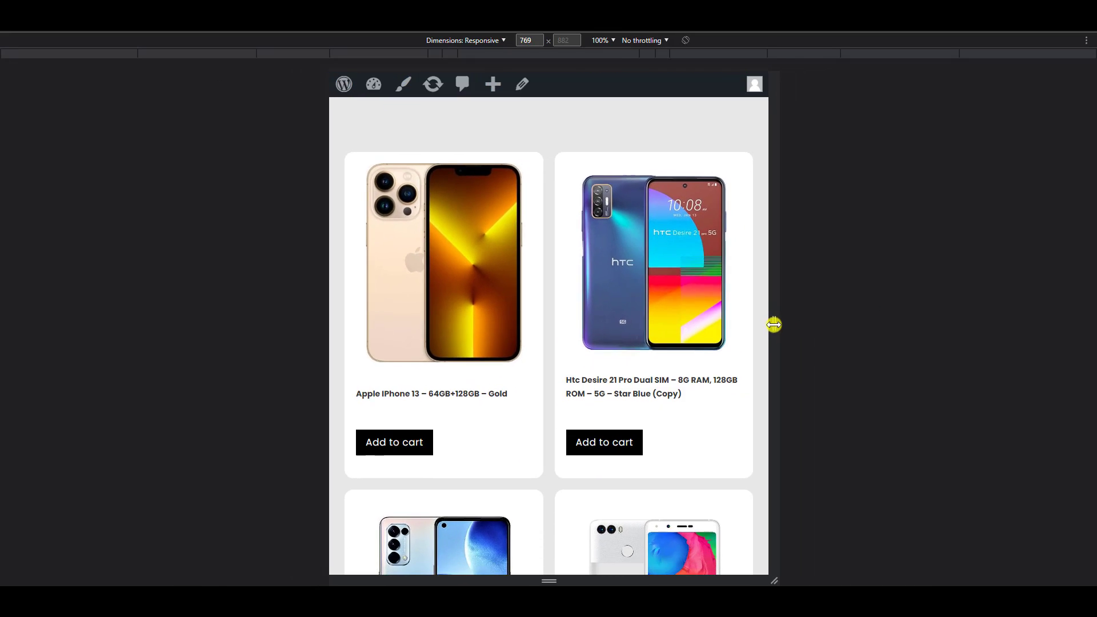
pyautogui.moveTo(768, 323); pyautogui.dragTo(882, 329)
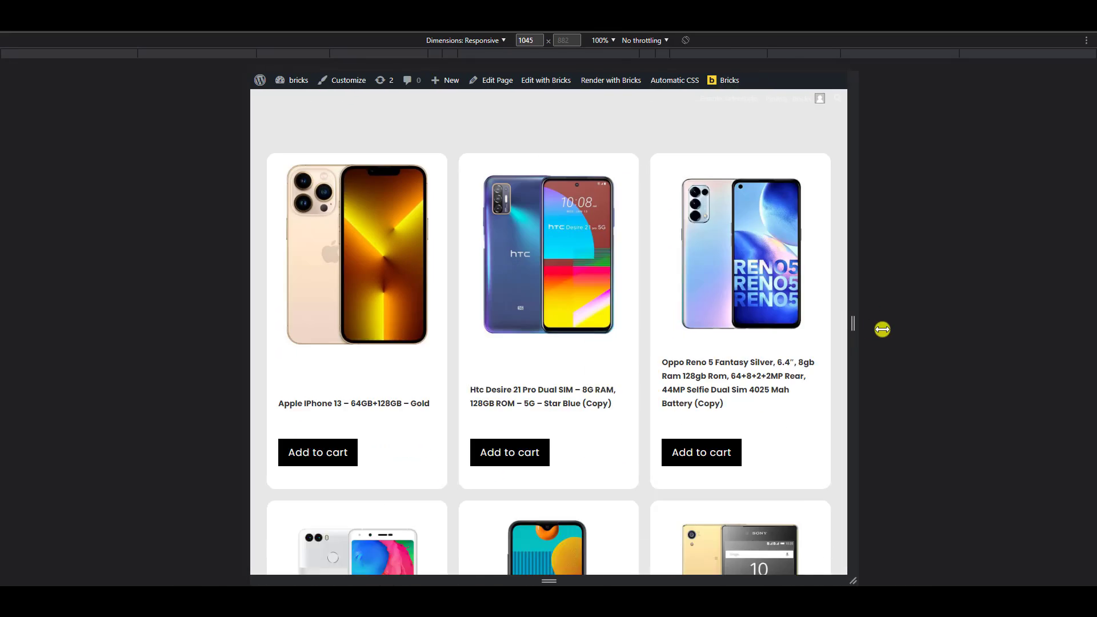